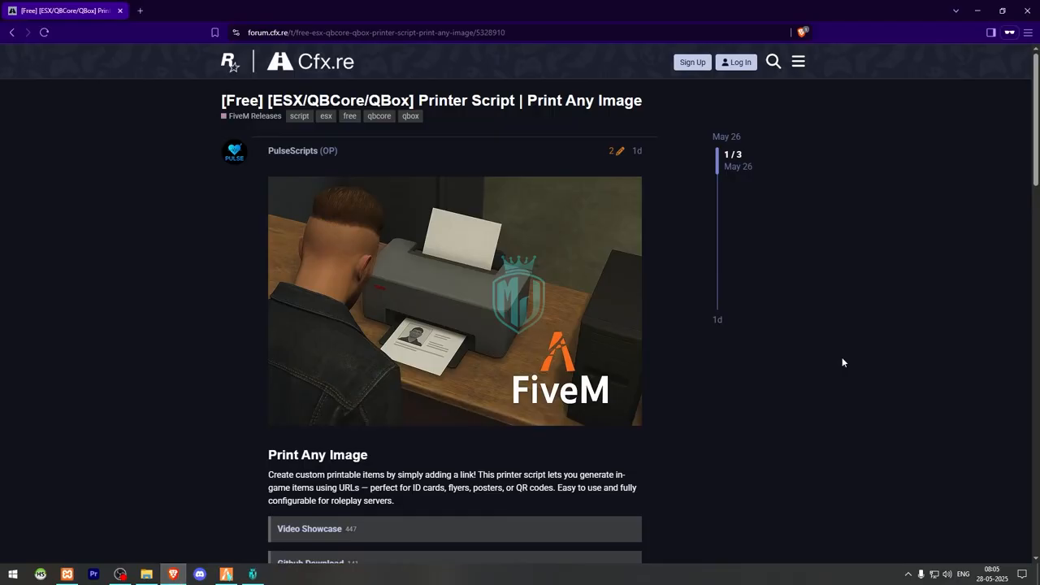
Step: Follow the printer post's GitHub Download link and open the v1.0.3 release
scroll("down", 3)
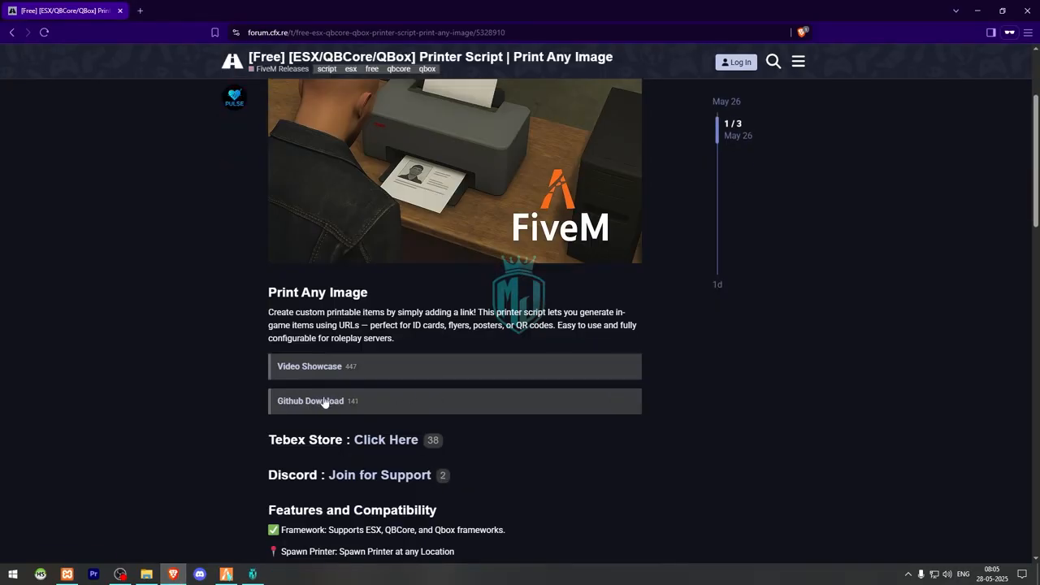
left_click(311, 401)
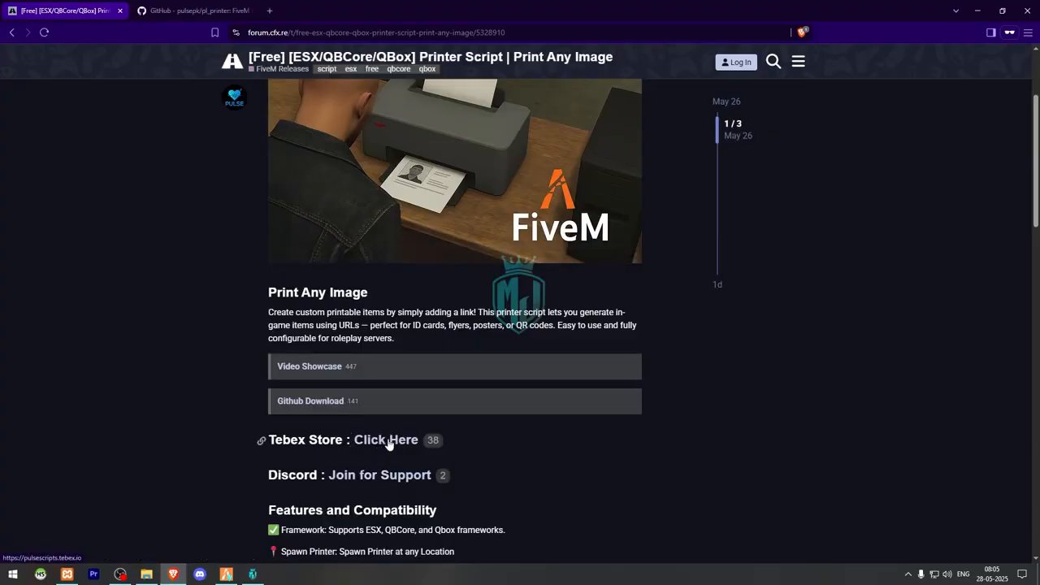
left_click(195, 15)
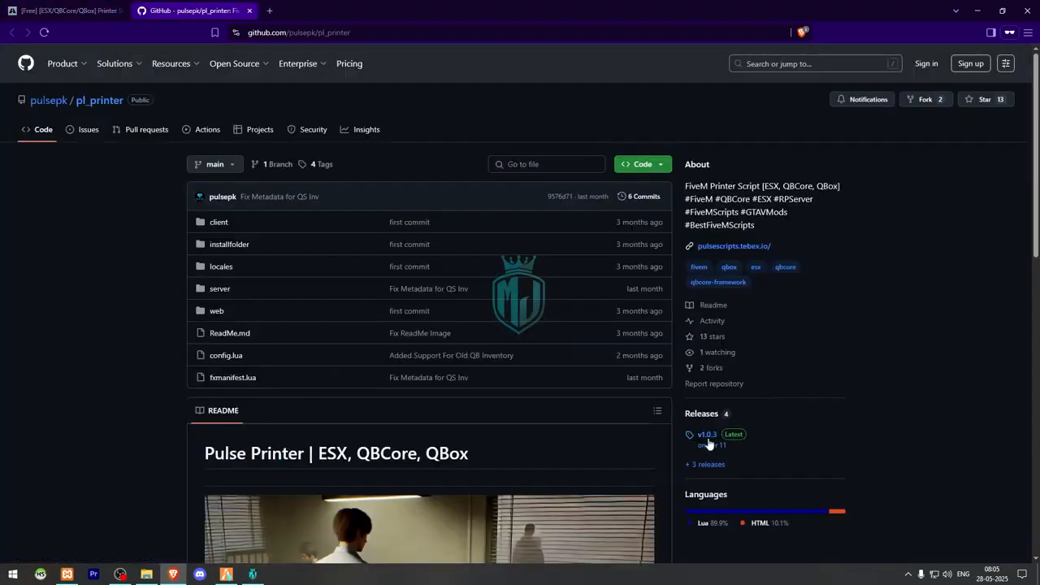
left_click(706, 435)
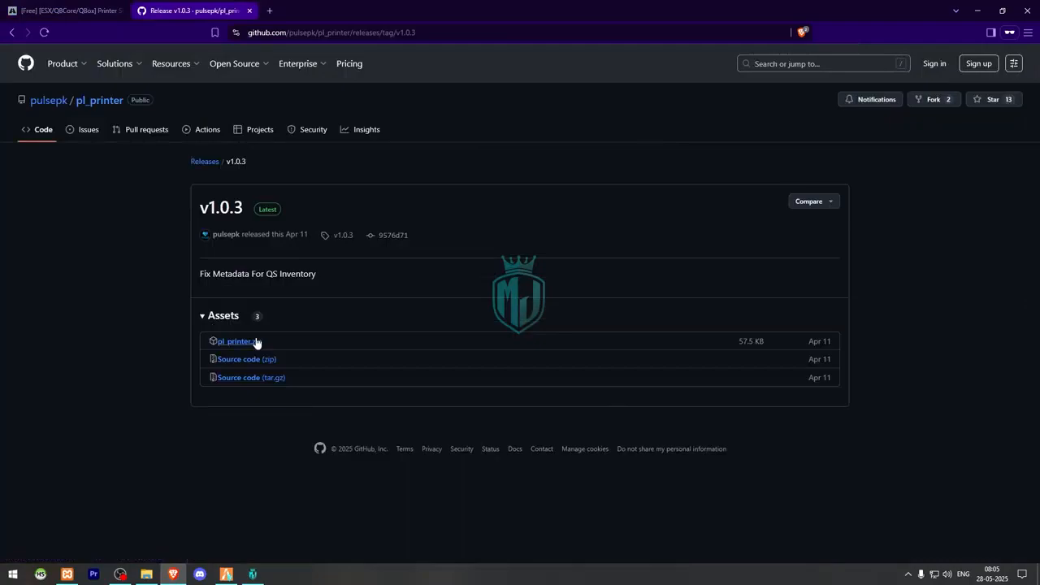
Step: Download the pl_printer asset and open the Pulse Scripts Printer installation docs
left_click(234, 341)
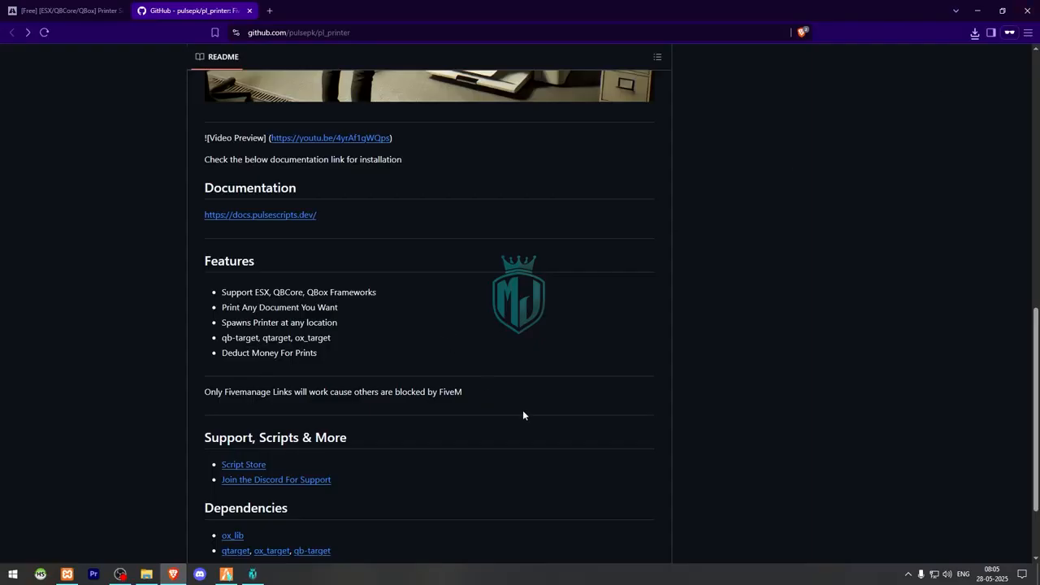
scroll("down", 3)
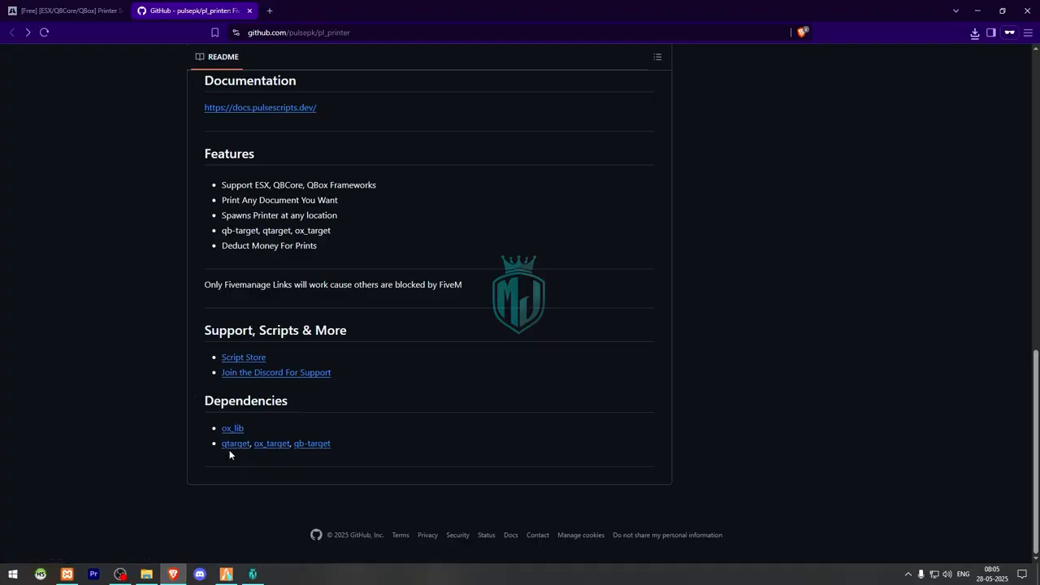
mouse_move(433, 440)
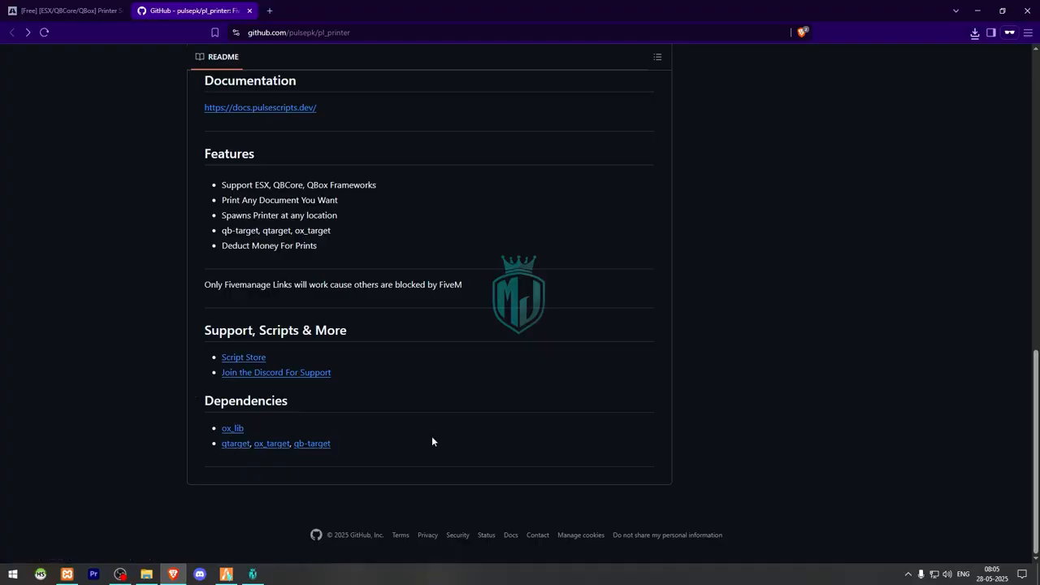
right_click(260, 378)
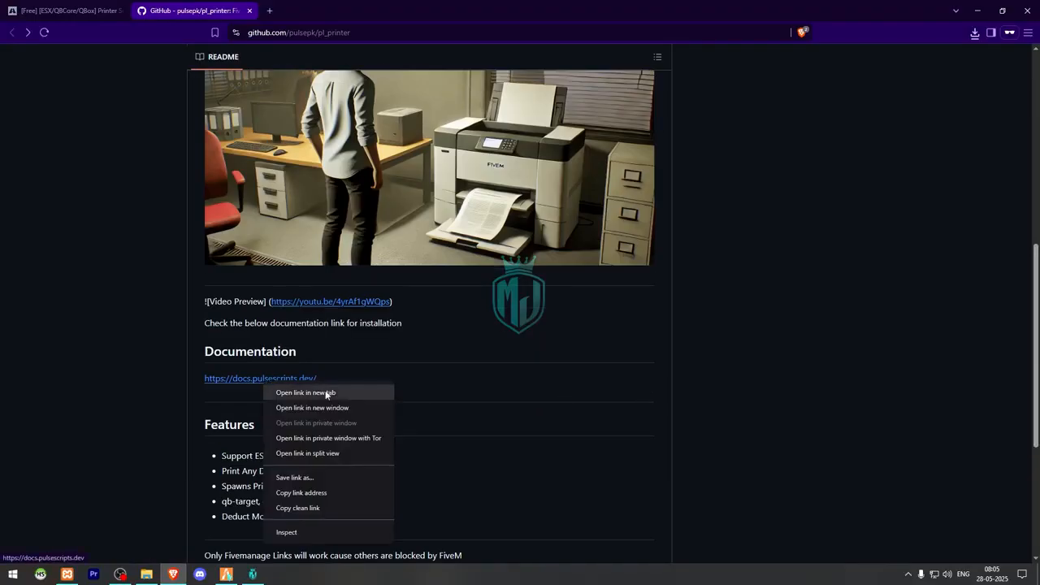
left_click(303, 392)
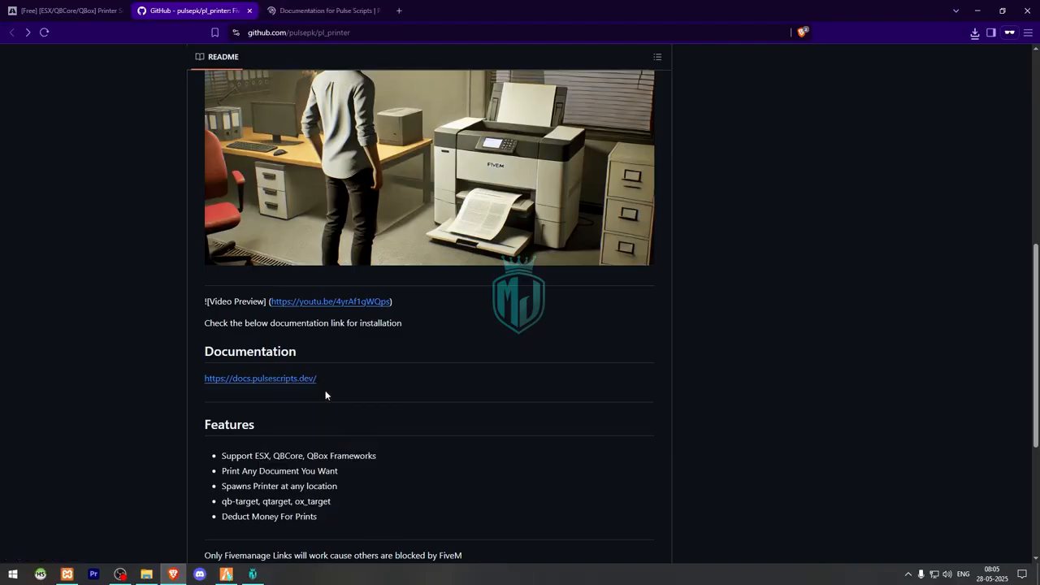
left_click(260, 377)
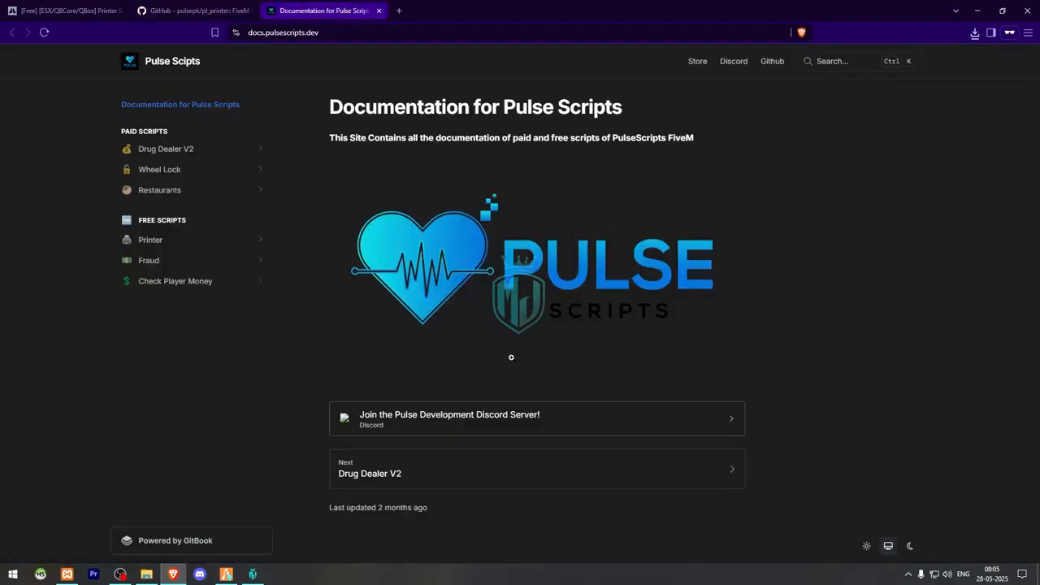
left_click(150, 240)
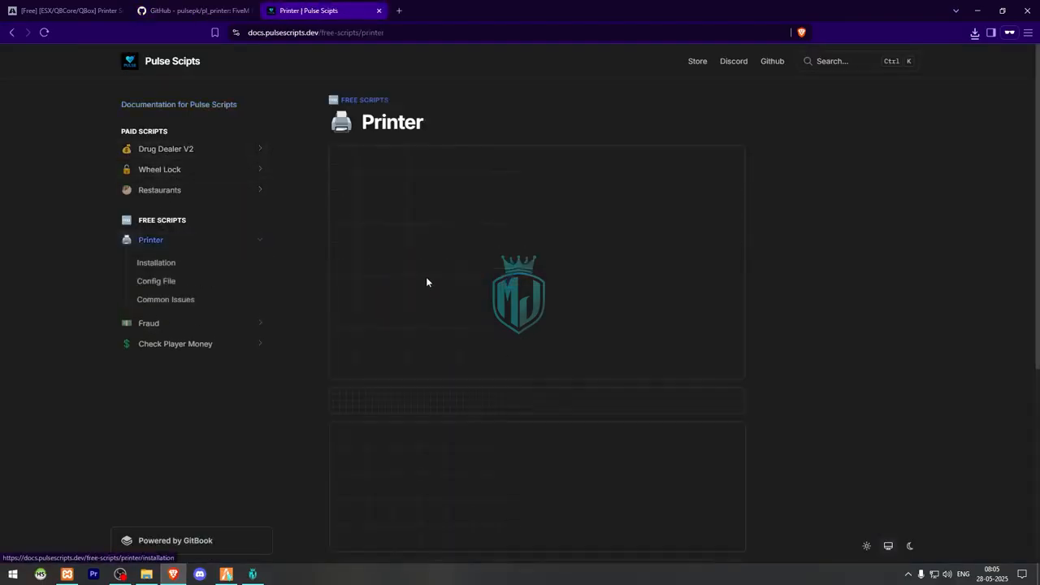
left_click(155, 262)
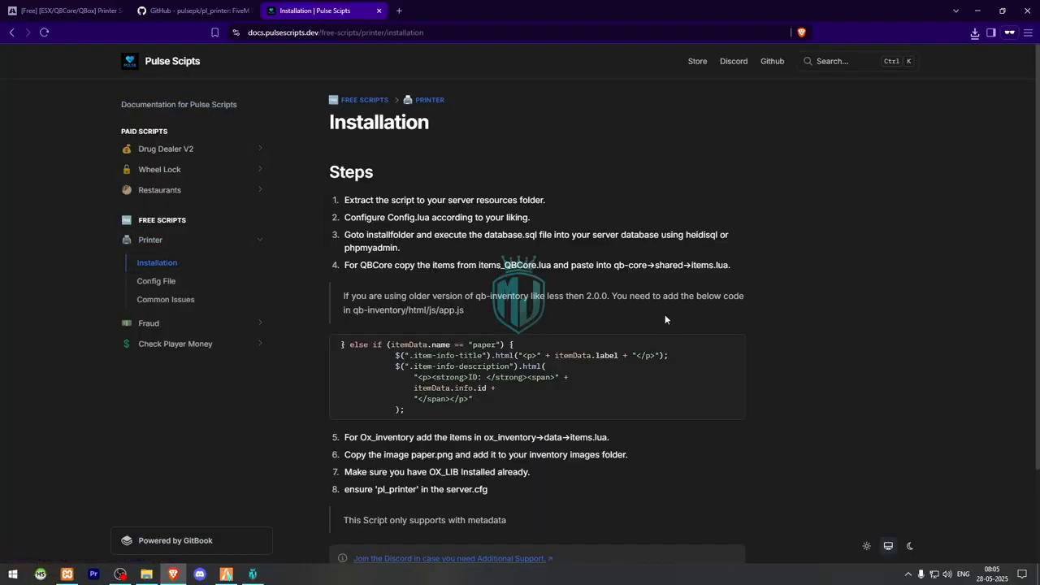
left_click(145, 576)
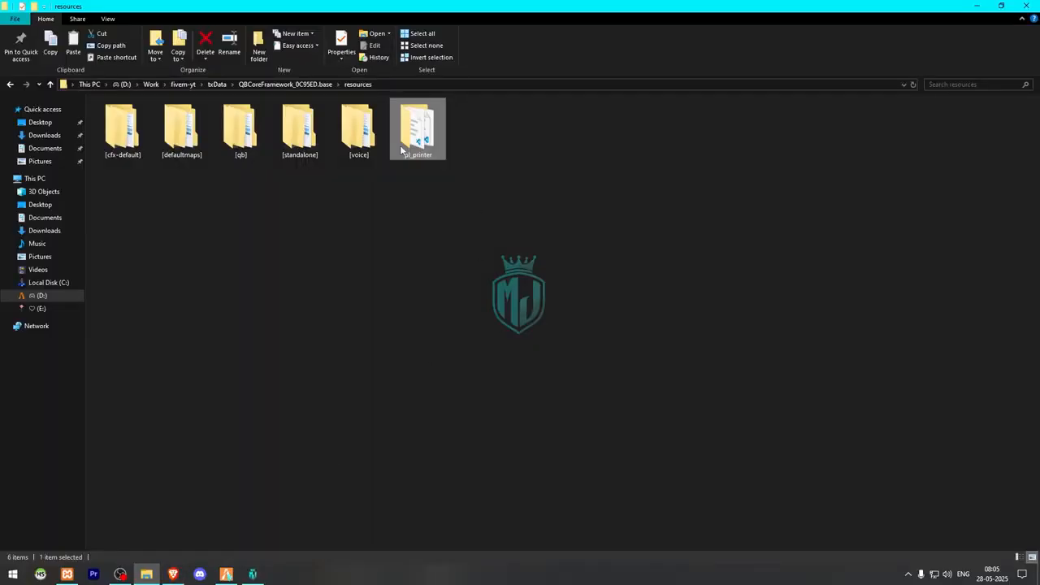
Step: Browse pl_printer's installfolder, select the paper image, and bring up config.lua in VS Code
double_click(416, 128)
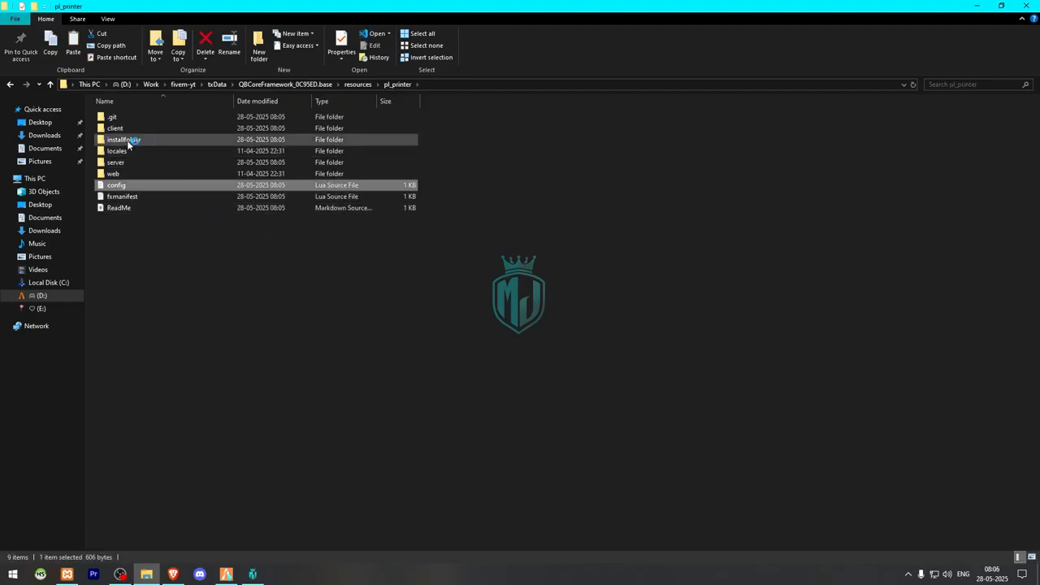
double_click(123, 139)
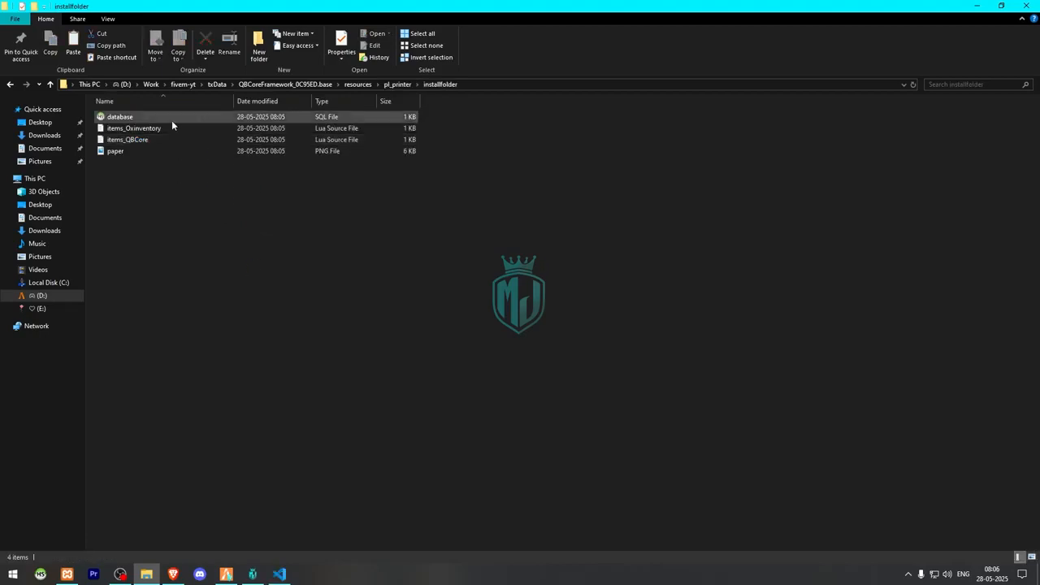
left_click(115, 151)
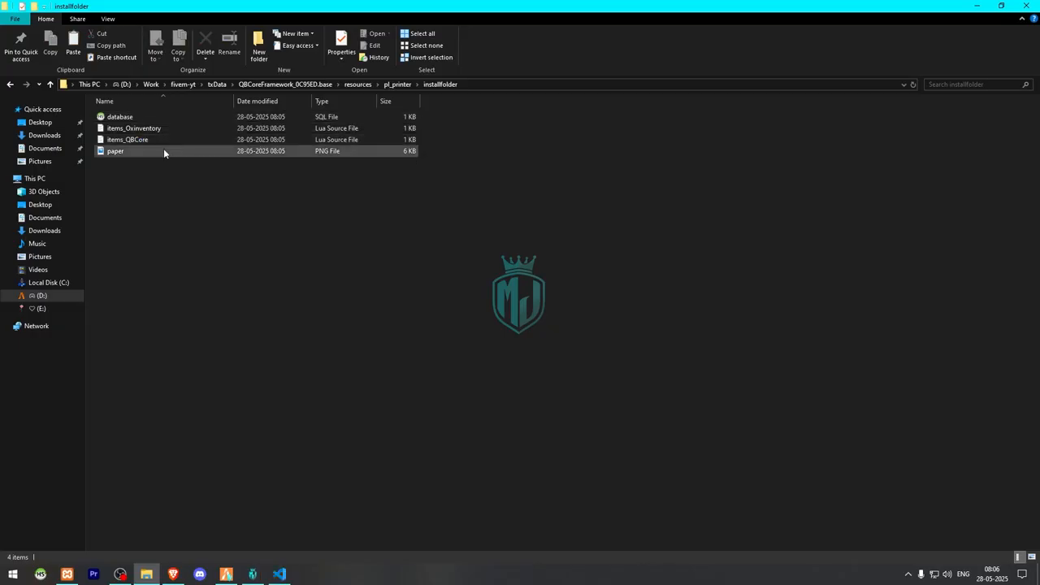
left_click(115, 151)
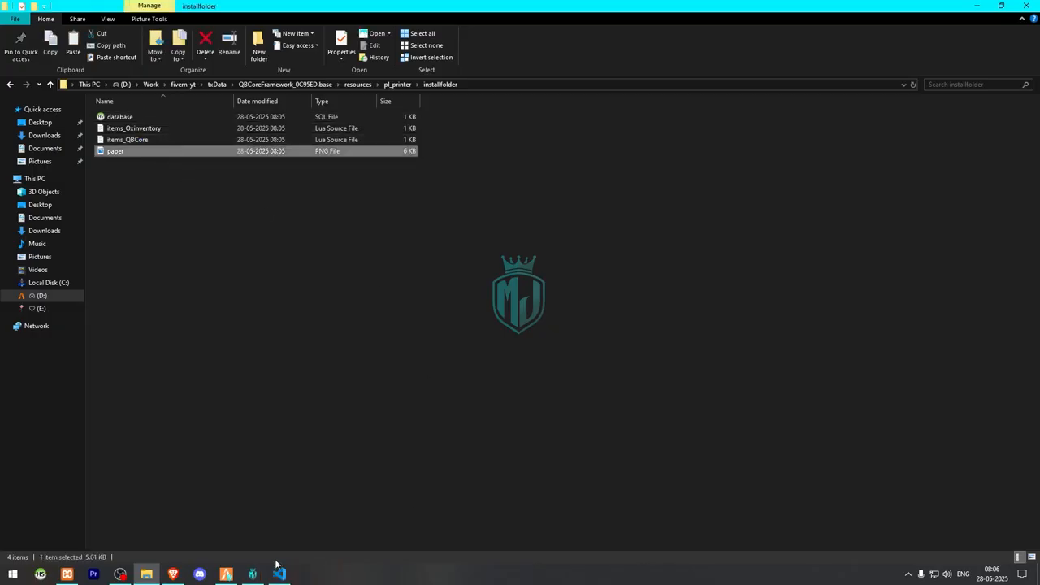
left_click(279, 572)
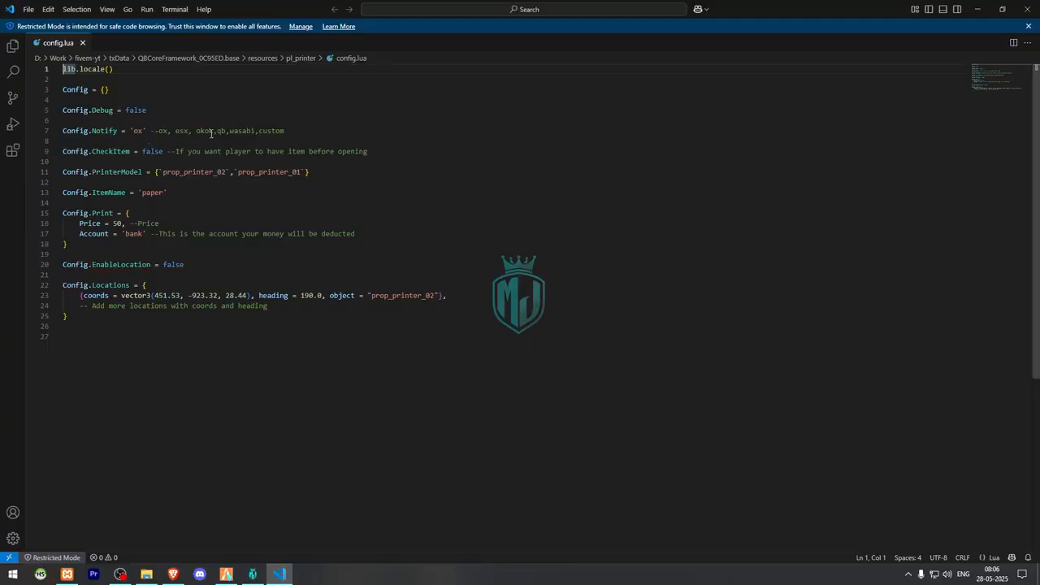
Step: Change Config.Notify in config.lua from 'ox' to 'qb'
double_click(220, 130)
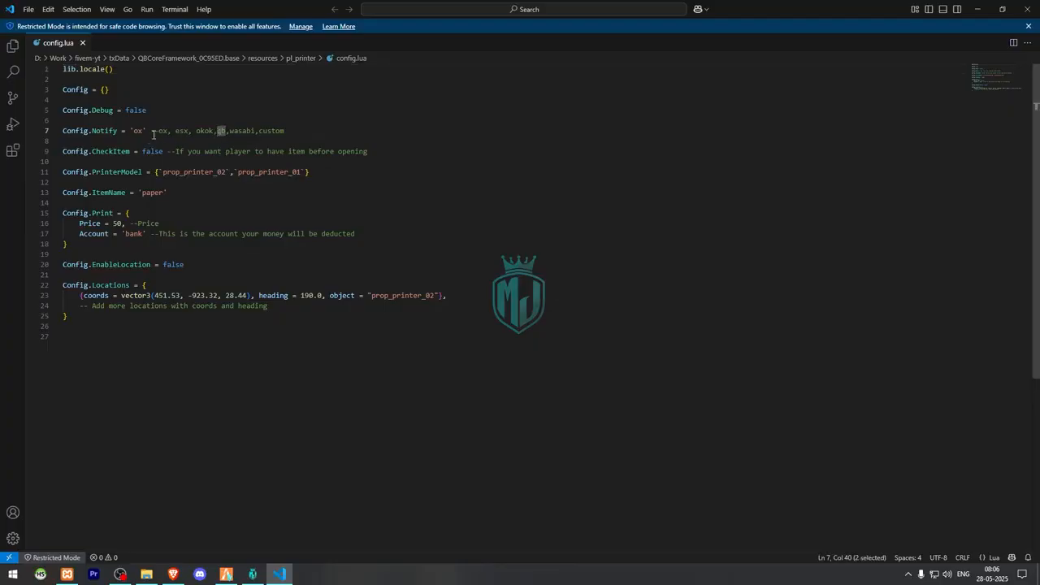
type("qb")
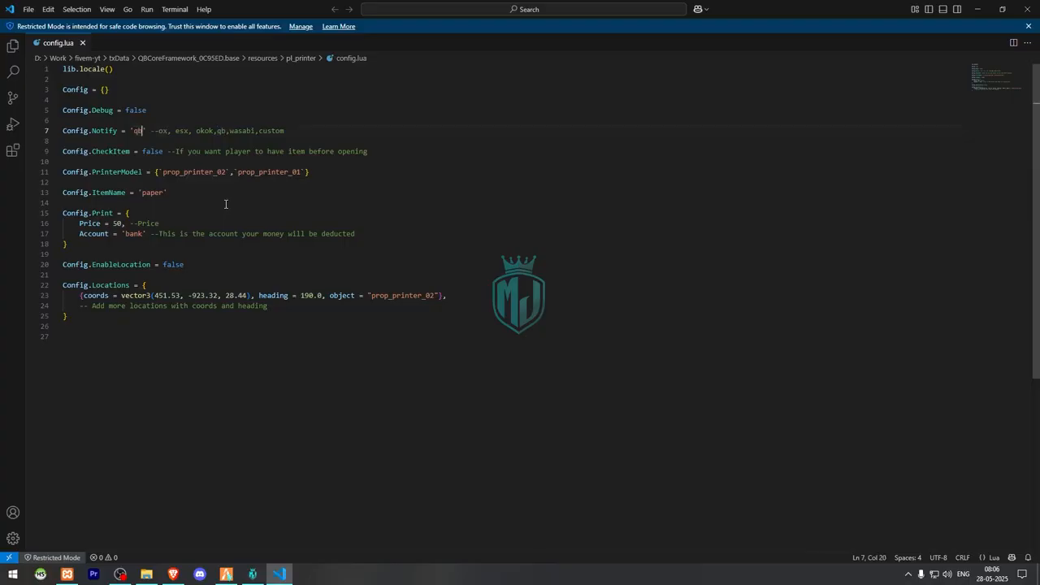
mouse_move(134, 154)
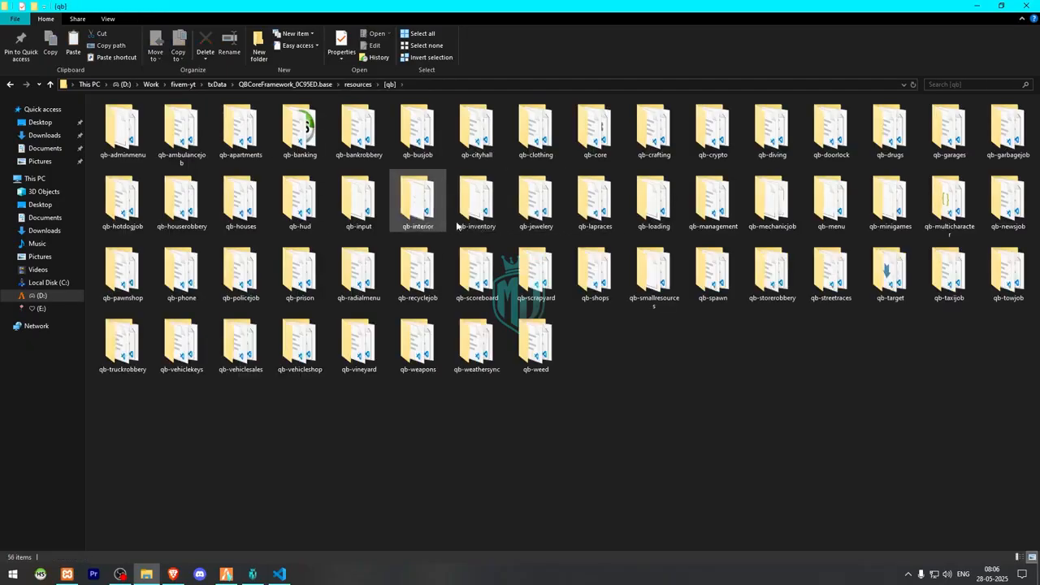
Step: Open qb-core's shared items.lua from resources\[qb] in VS Code
double_click(476, 199)
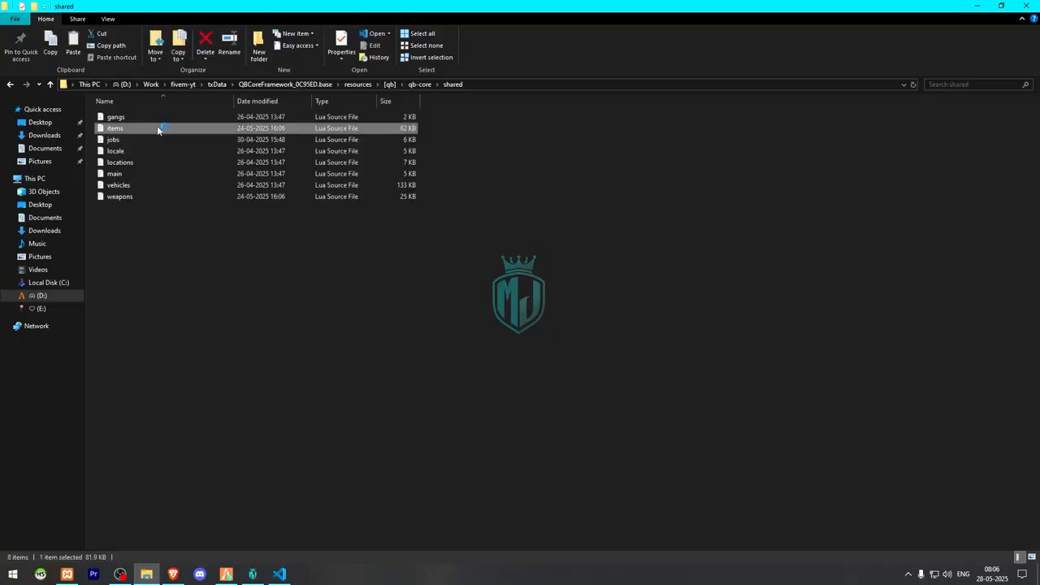
double_click(113, 128)
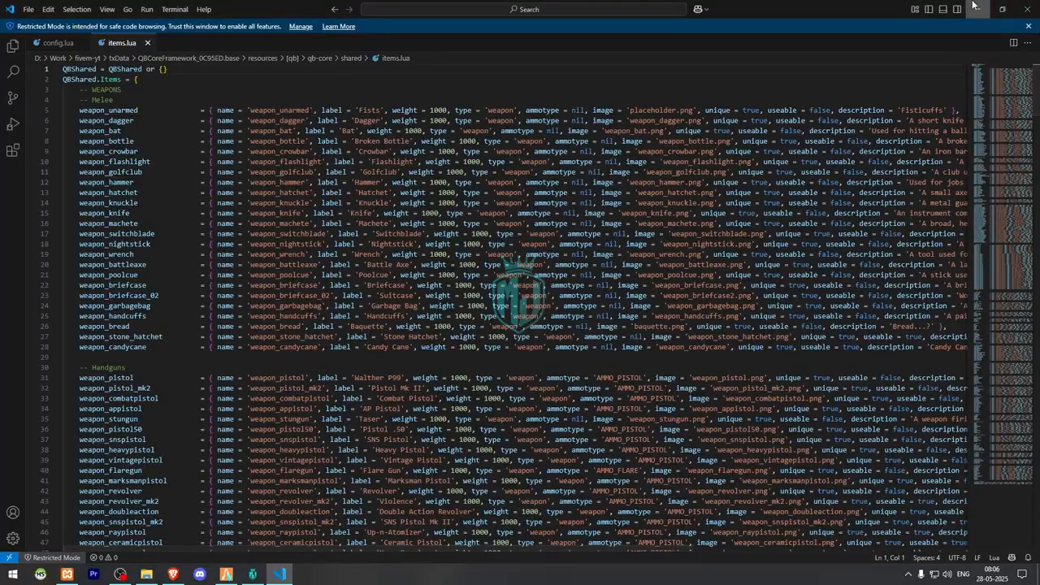
Step: Minimize VS Code, select items_Oxinventory, and bring up HeidiSQL's session manager
left_click(144, 572)
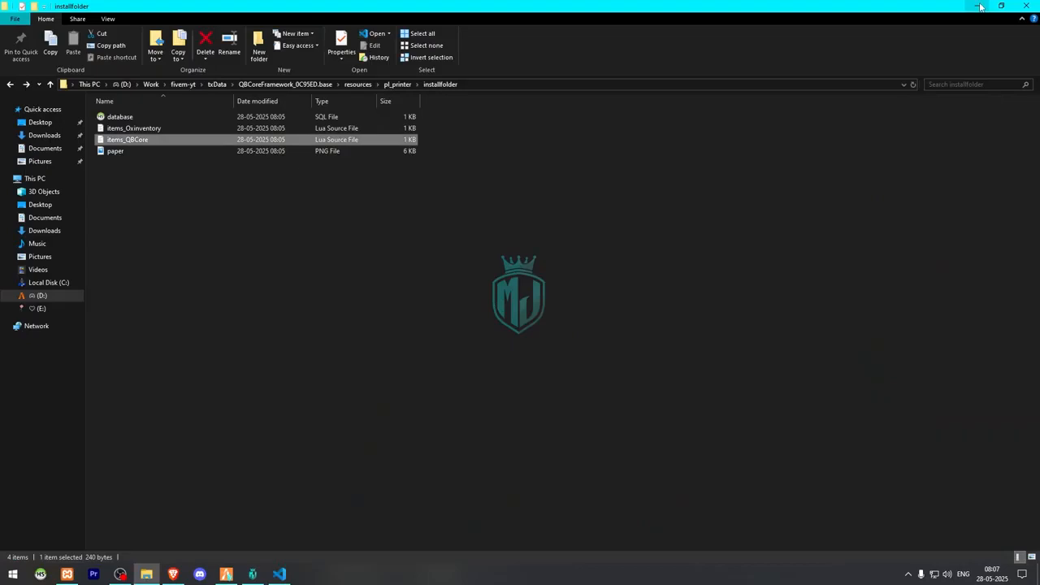
left_click(133, 128)
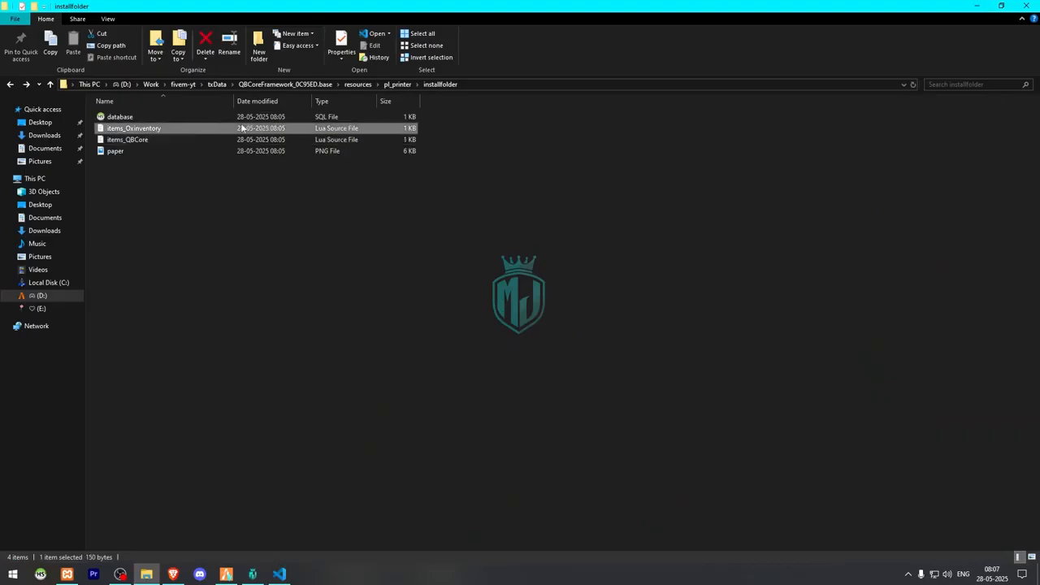
left_click(119, 117)
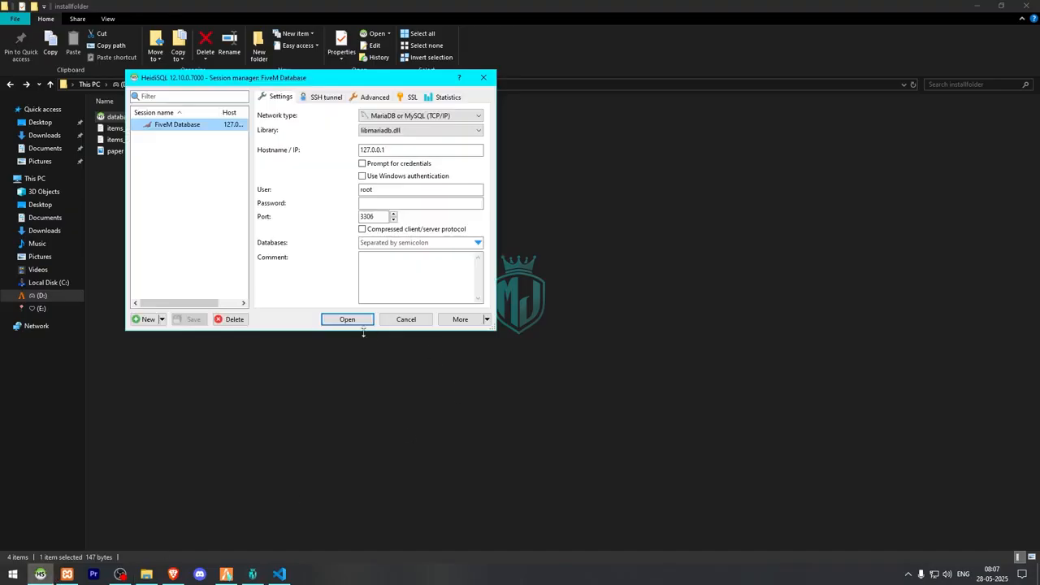
Step: Connect to the FiveM Database, create the printer table from database.sql, and close HeidiSQL
left_click(347, 319)
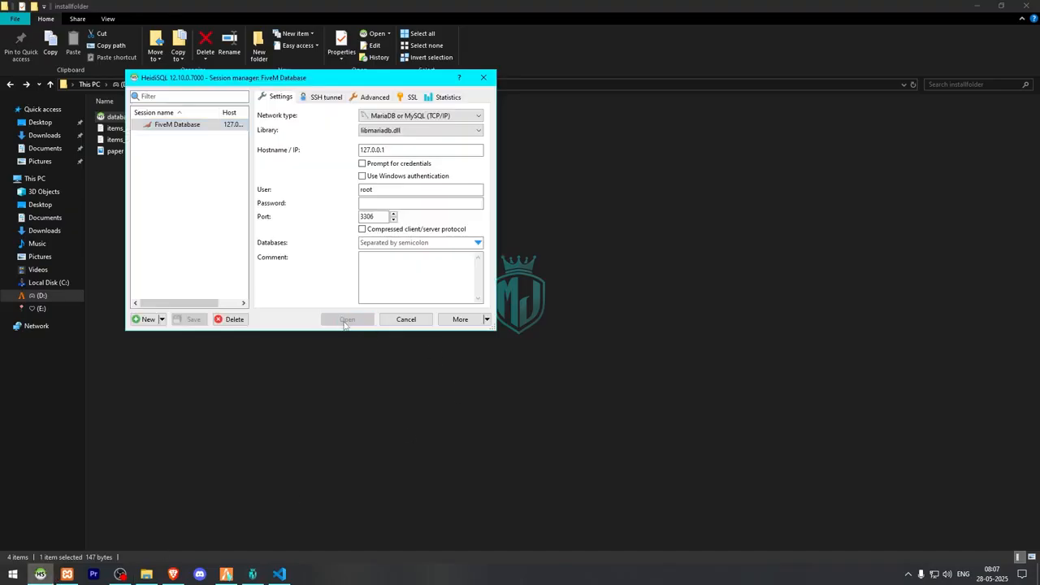
left_click(347, 319)
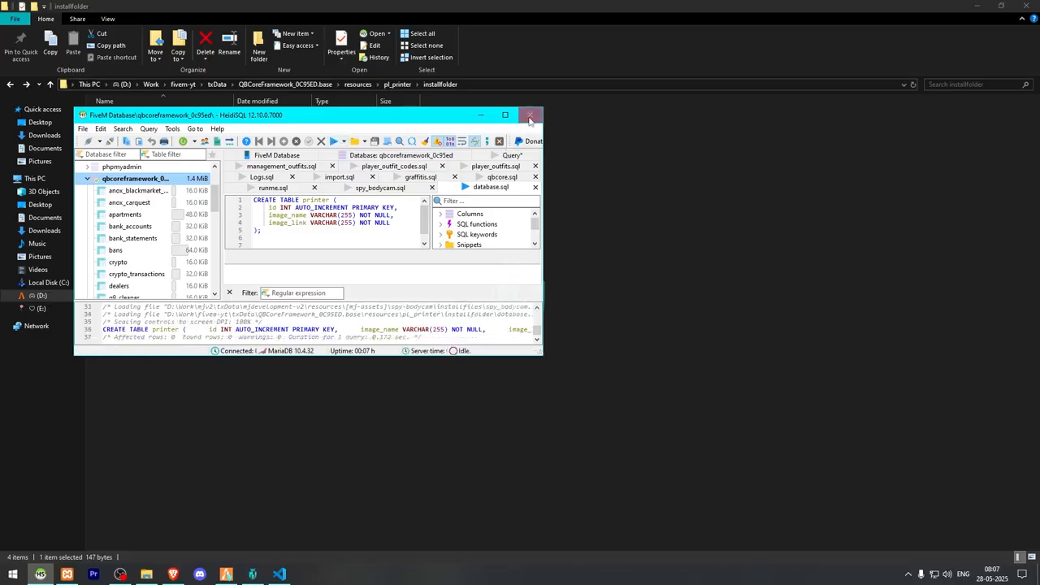
left_click(530, 115)
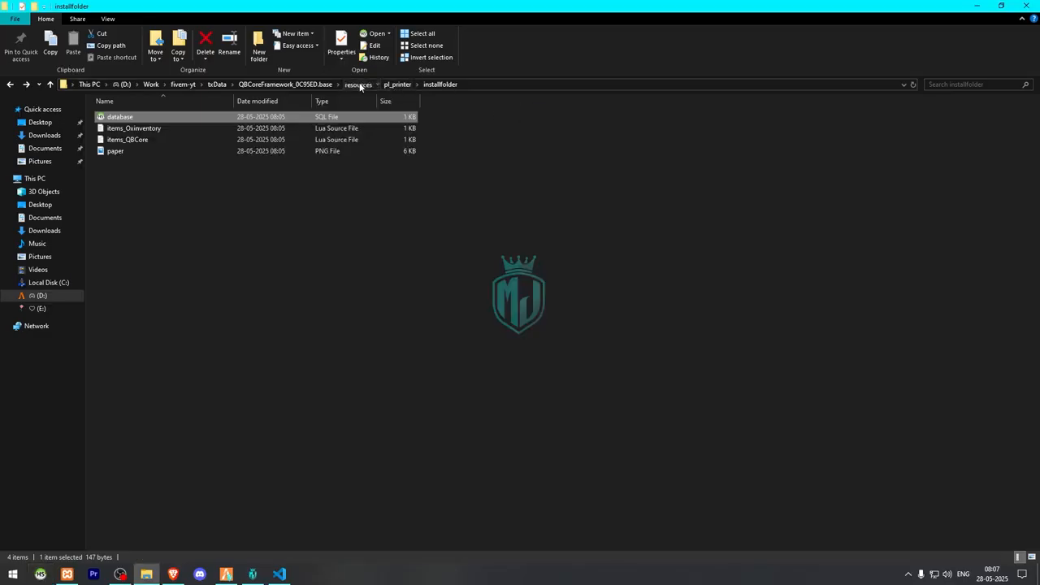
Step: Type 'ensure pl_printer' on the line after ensure [defaultmaps] in server.cfg
left_click(356, 83)
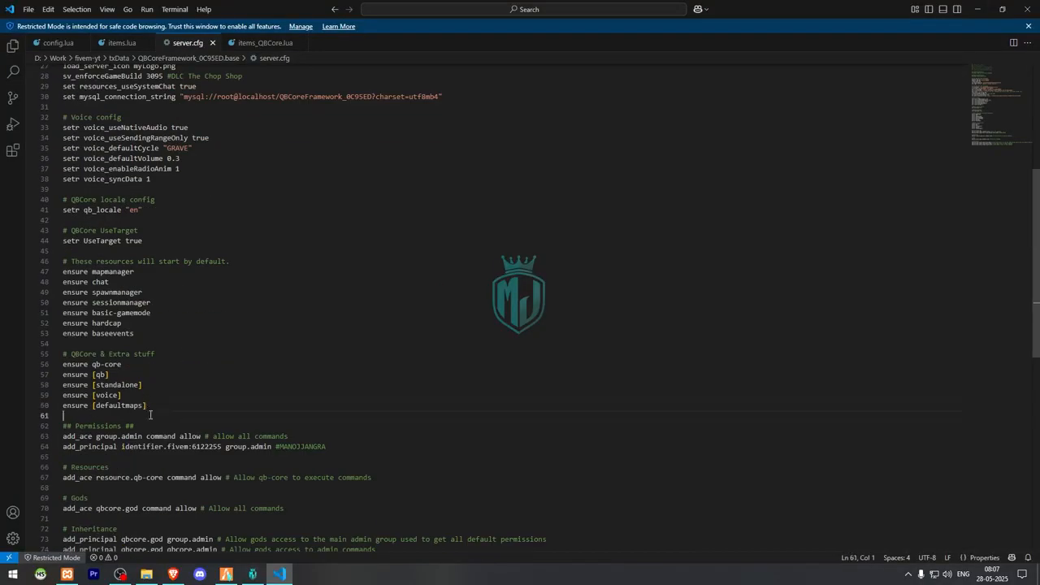
type("ensure pl_printer")
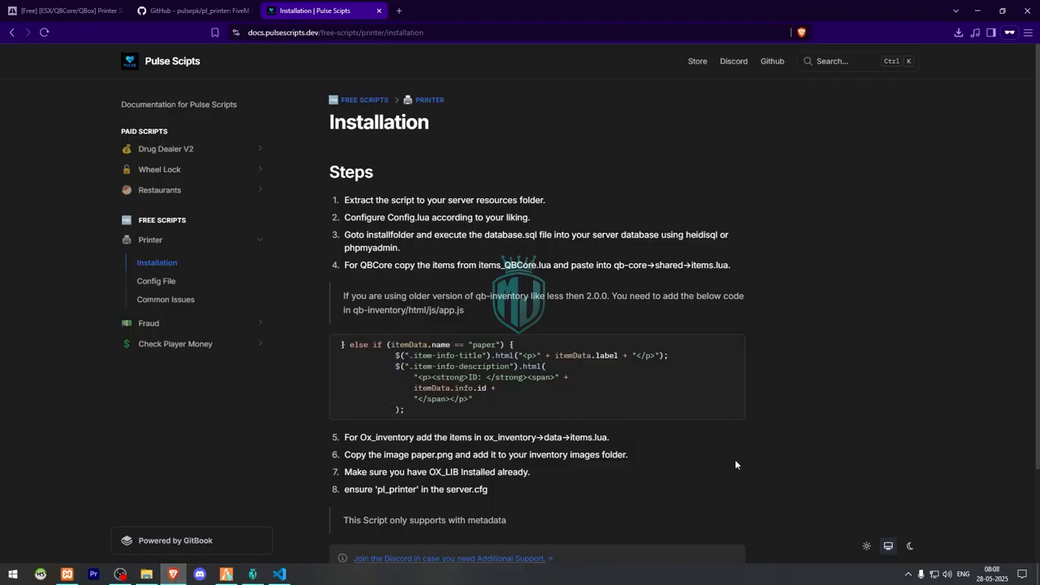
mouse_move(488, 354)
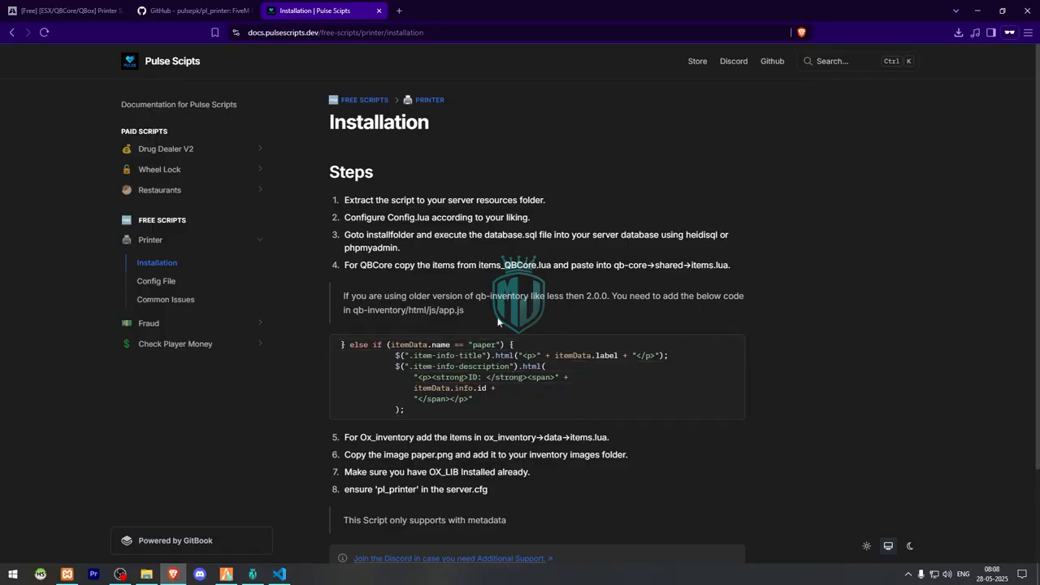
mouse_move(593, 310)
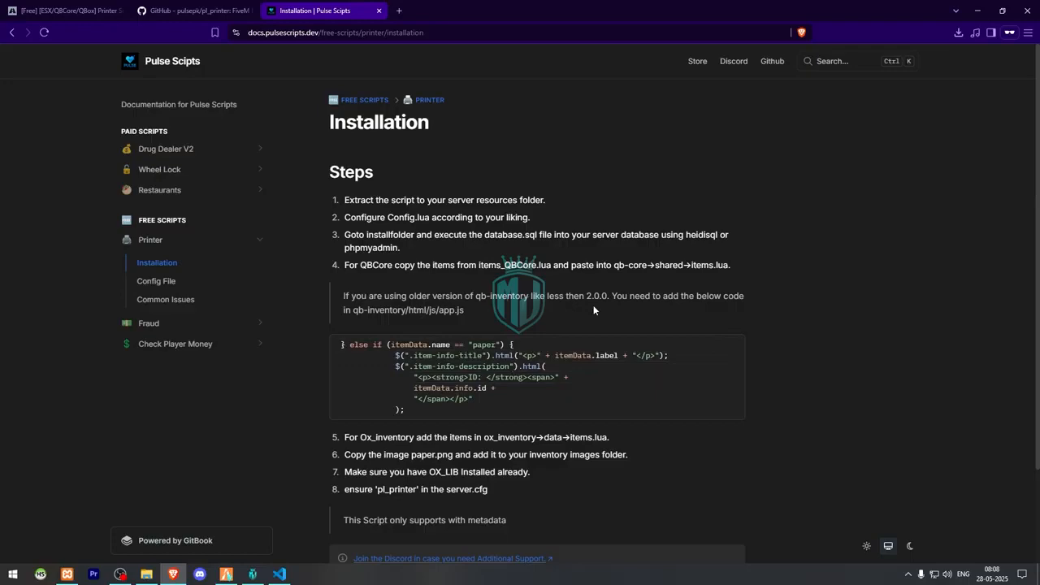
mouse_move(721, 372)
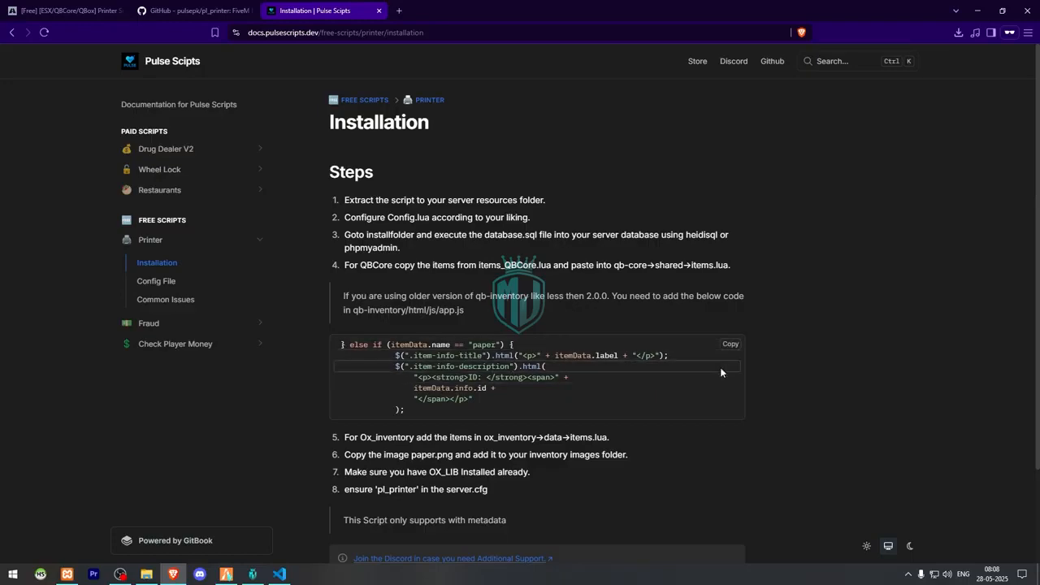
mouse_move(146, 575)
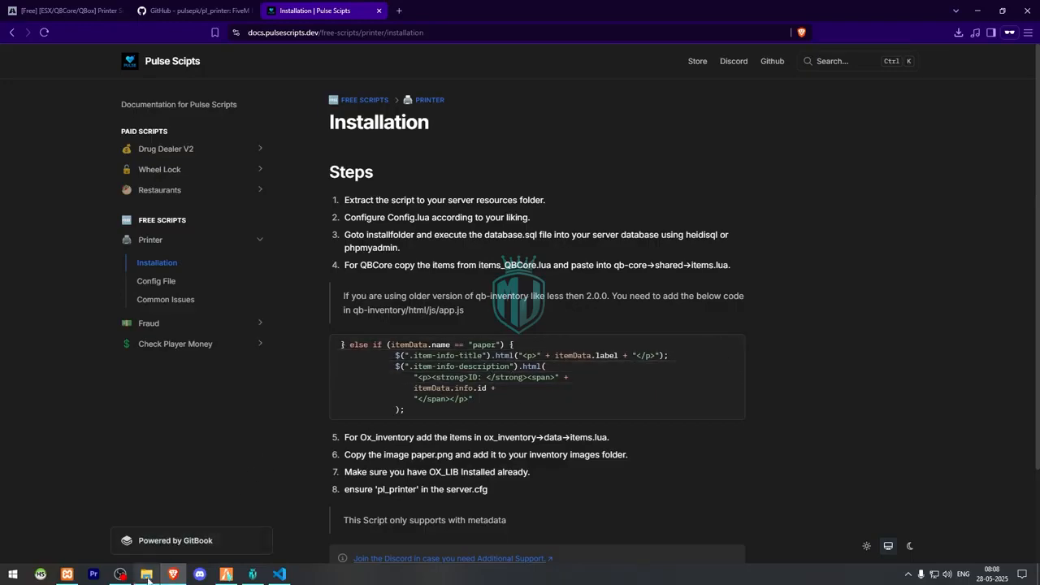
Step: Return to File Explorer and open the qb-inventory folder inside [qb]
left_click(146, 573)
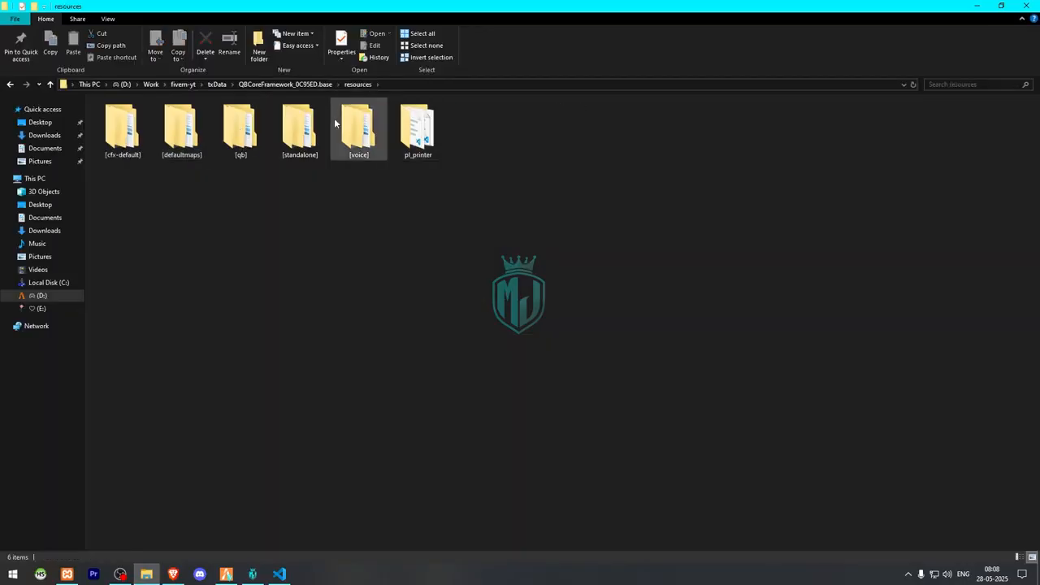
double_click(241, 130)
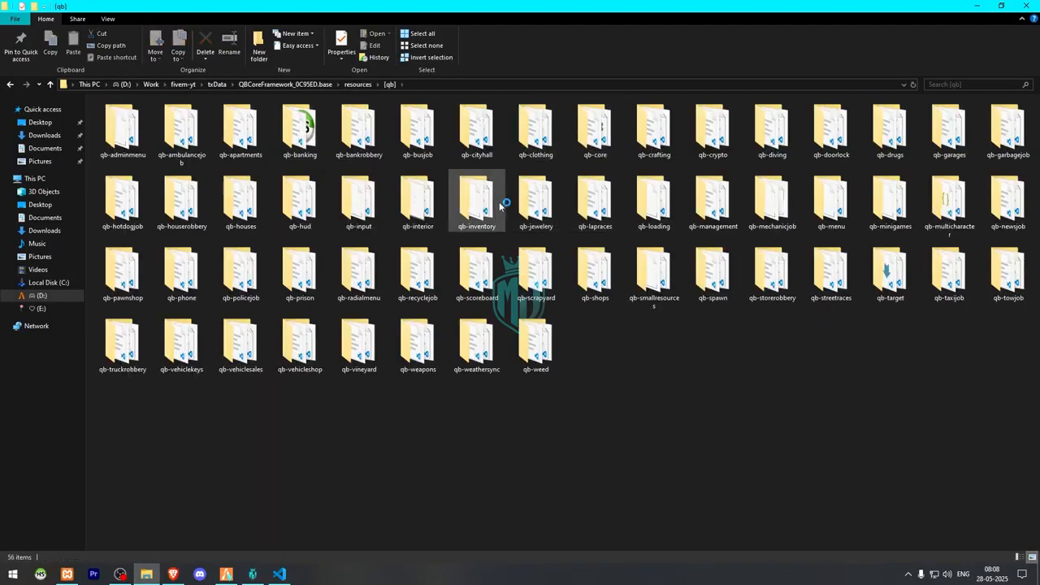
double_click(476, 197)
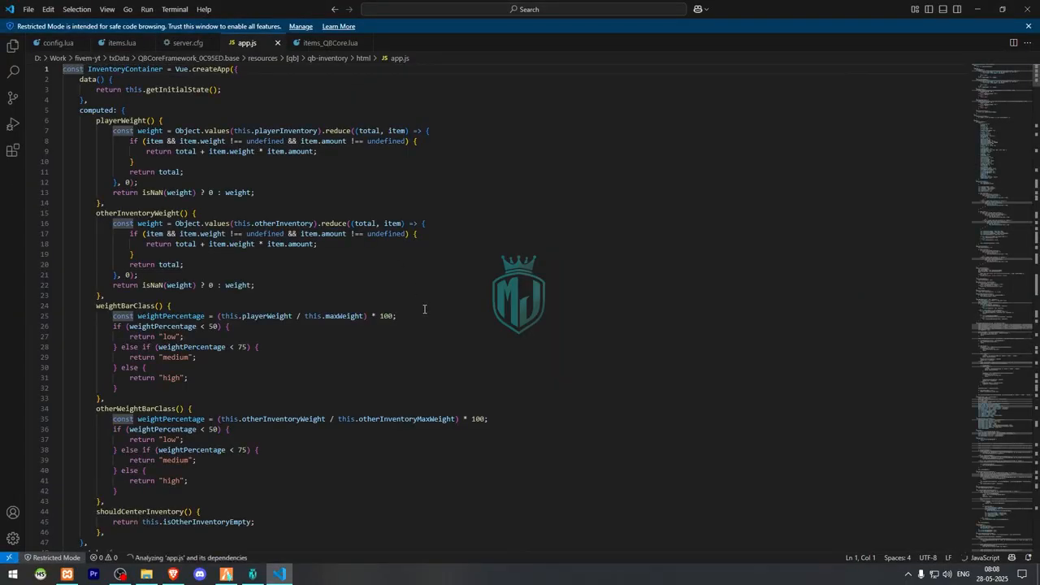
Step: Scroll down through qb-inventory's app.js in VS Code
scroll("down", 3)
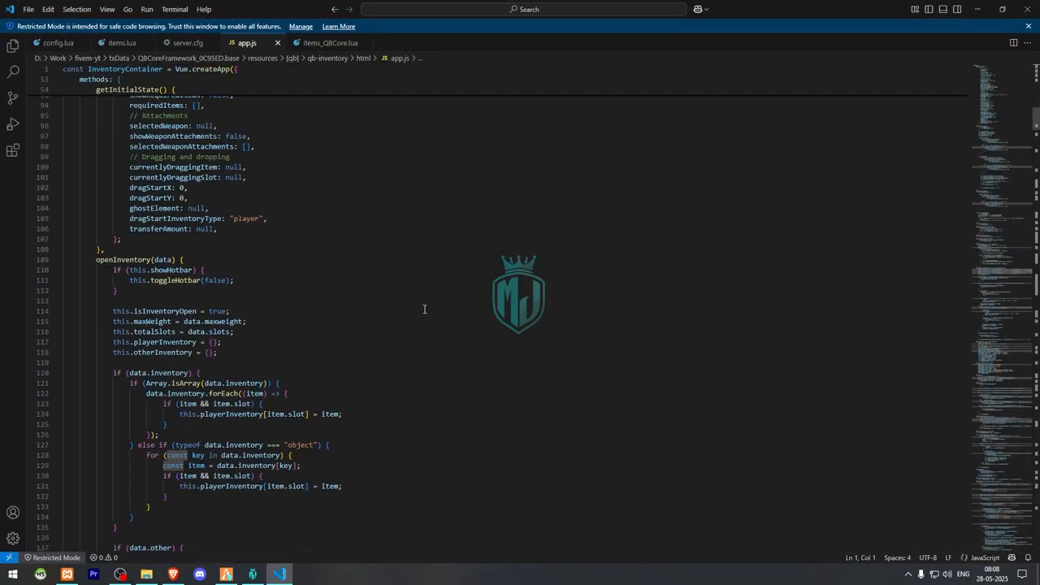
scroll("down", 3)
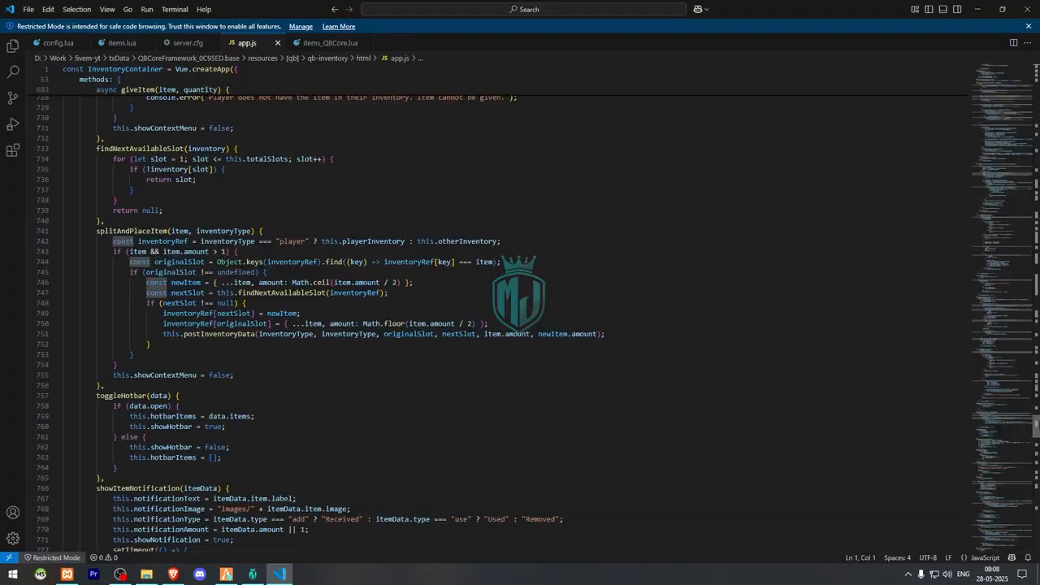
scroll("down", 3)
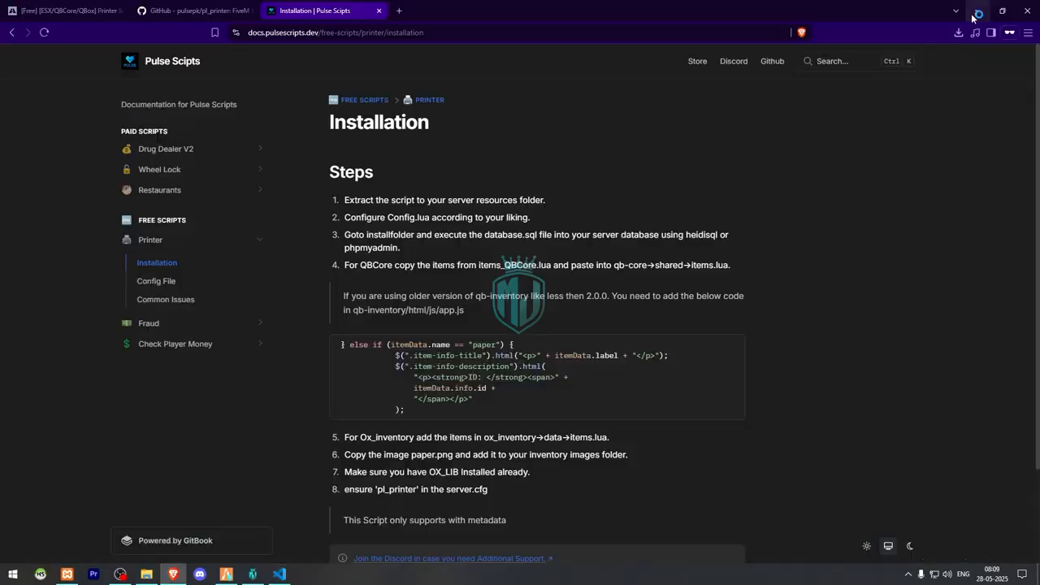
scroll("down", 3)
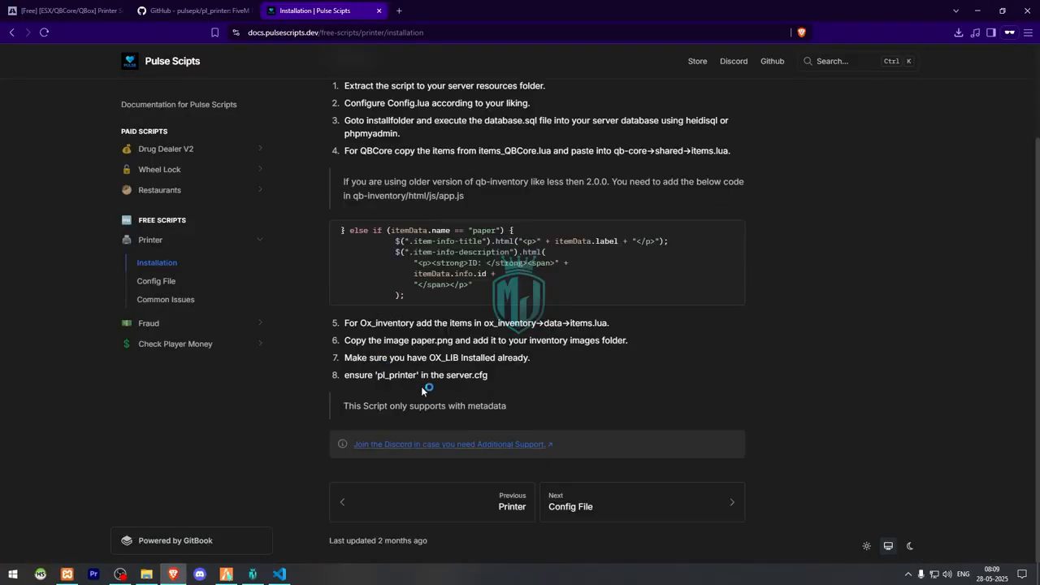
mouse_move(417, 375)
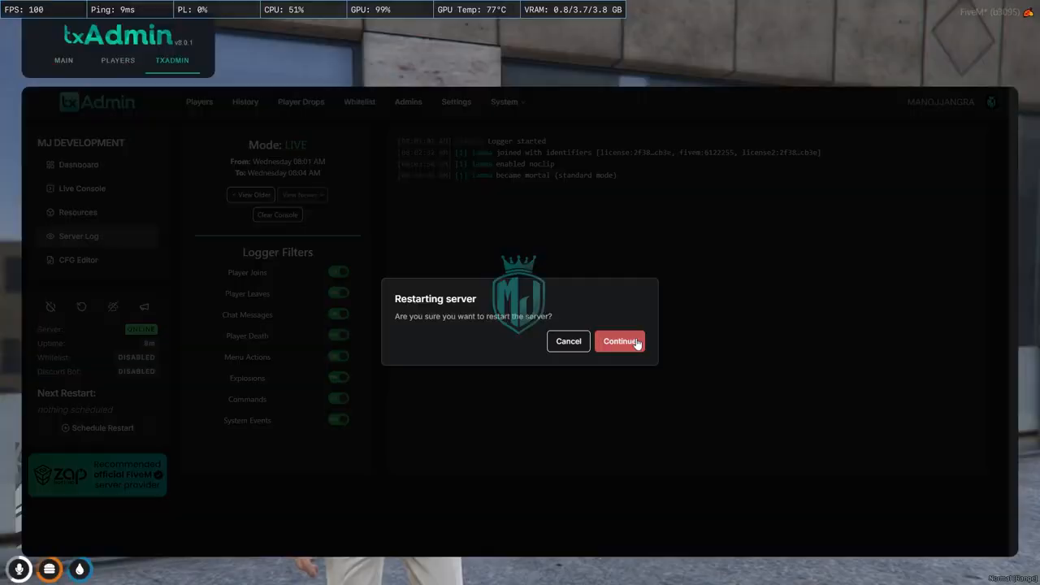
Step: Confirm the txAdmin server restart and spawn the character at its last location
left_click(620, 342)
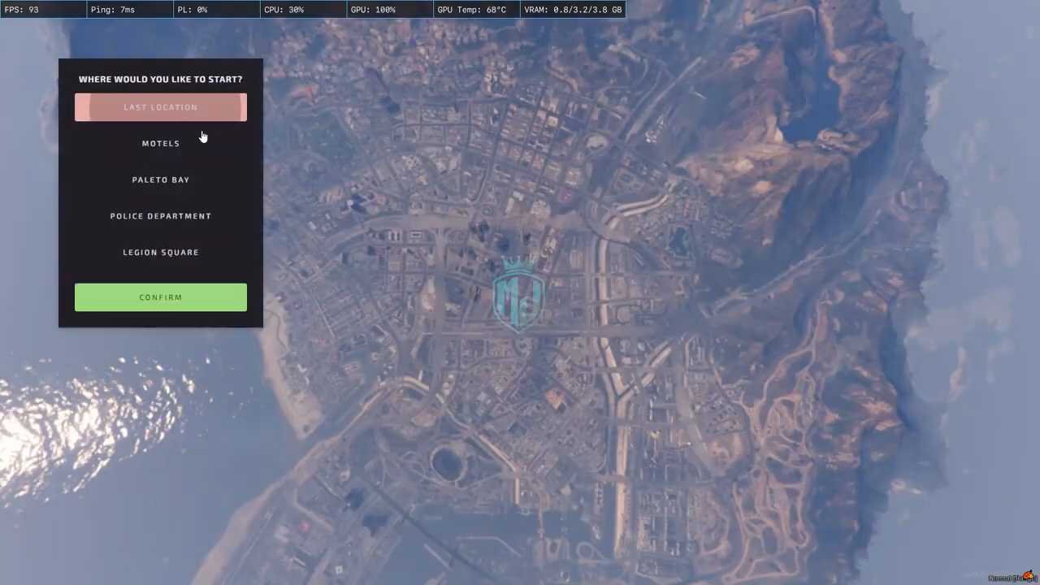
left_click(160, 297)
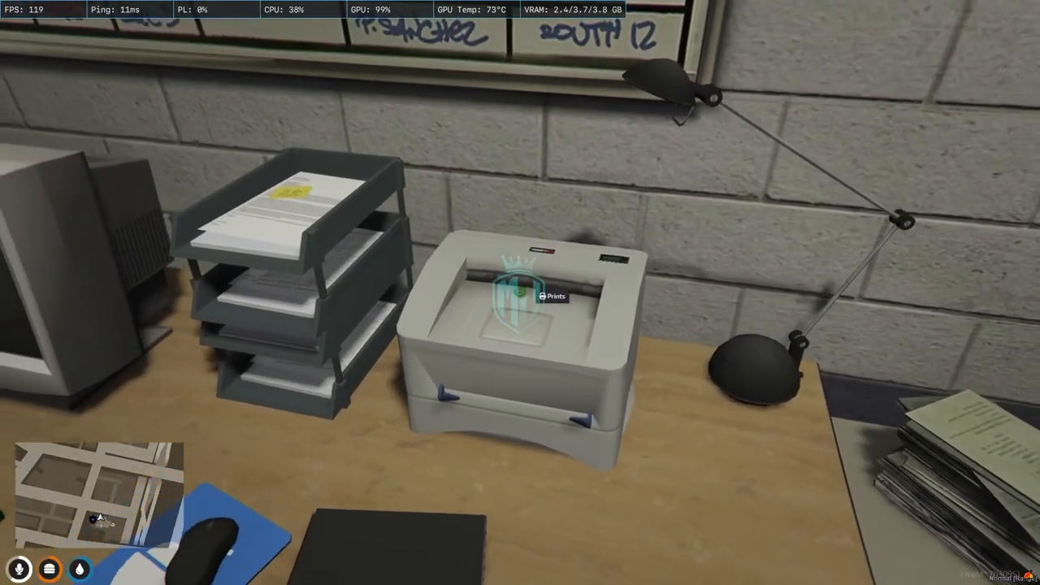
Step: Print one copy of the pasted image link from the printer's Prints menu
left_click(544, 296)
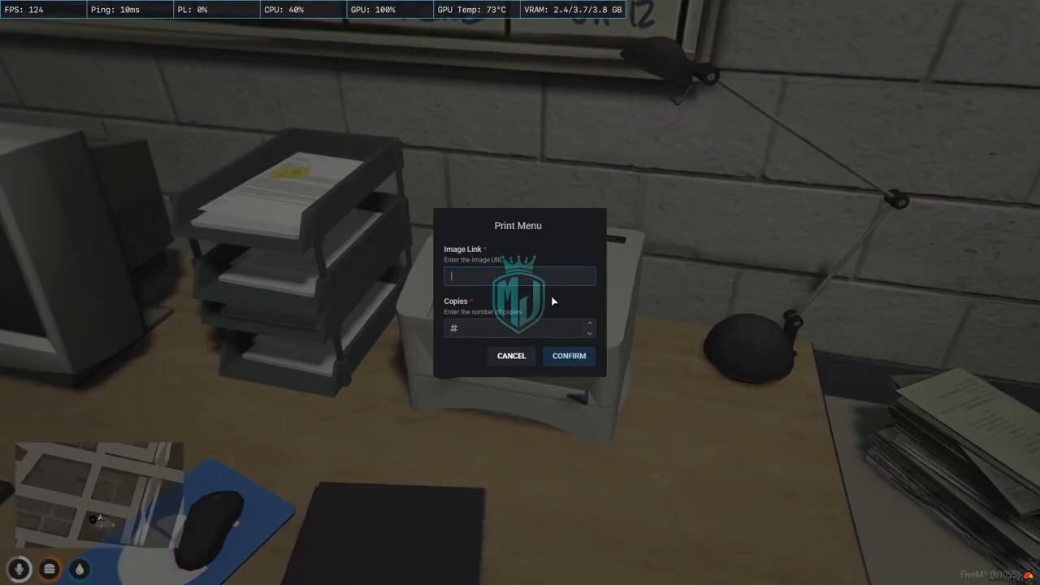
type("v")
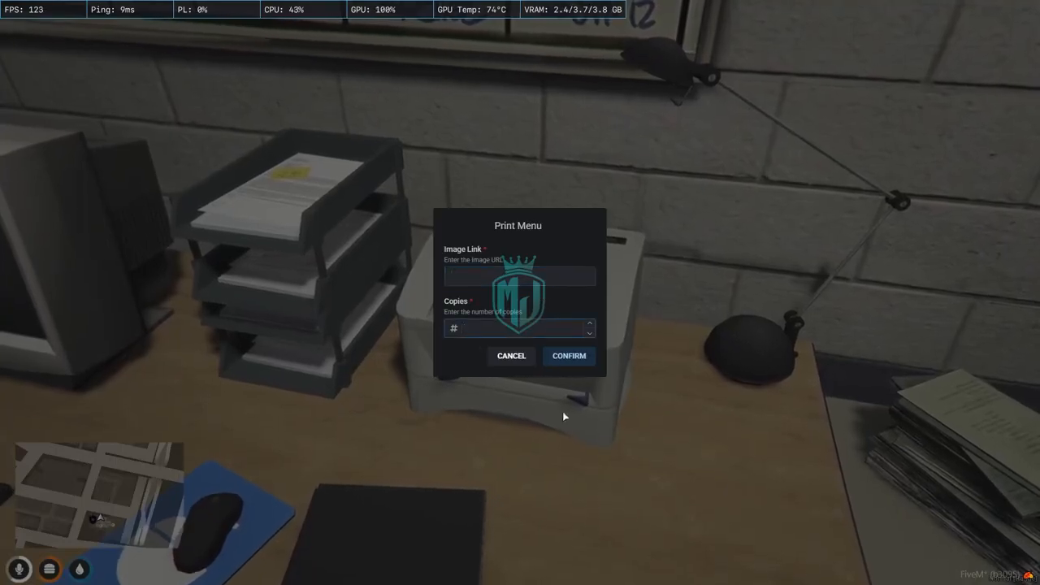
left_click(13, 571)
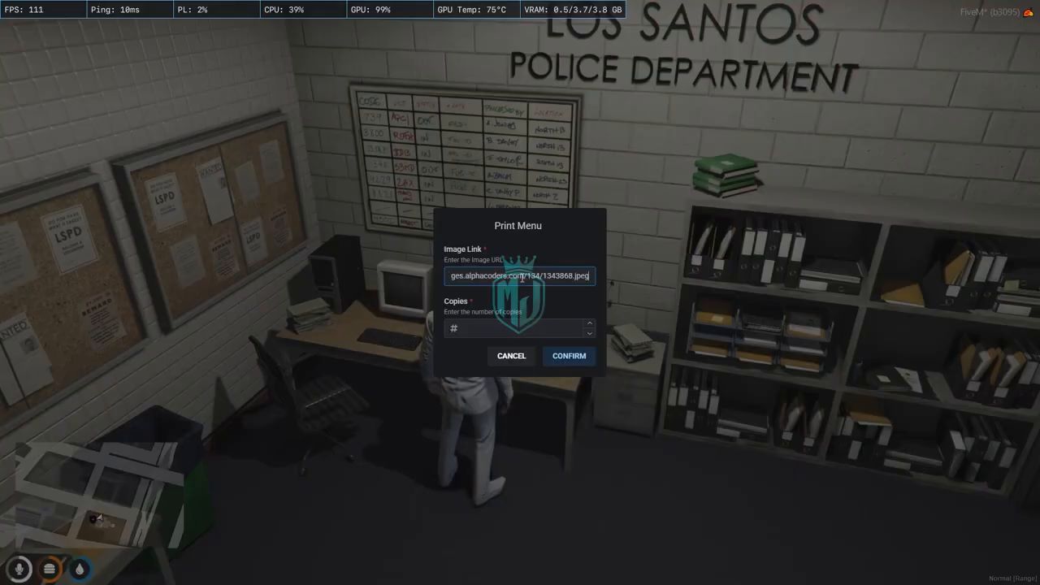
left_click(519, 329)
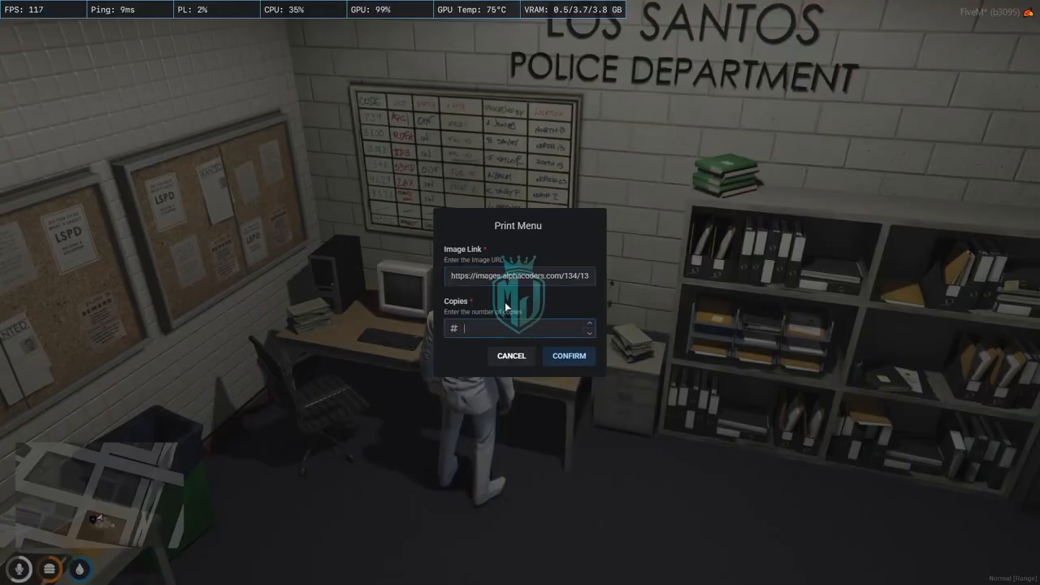
type("1")
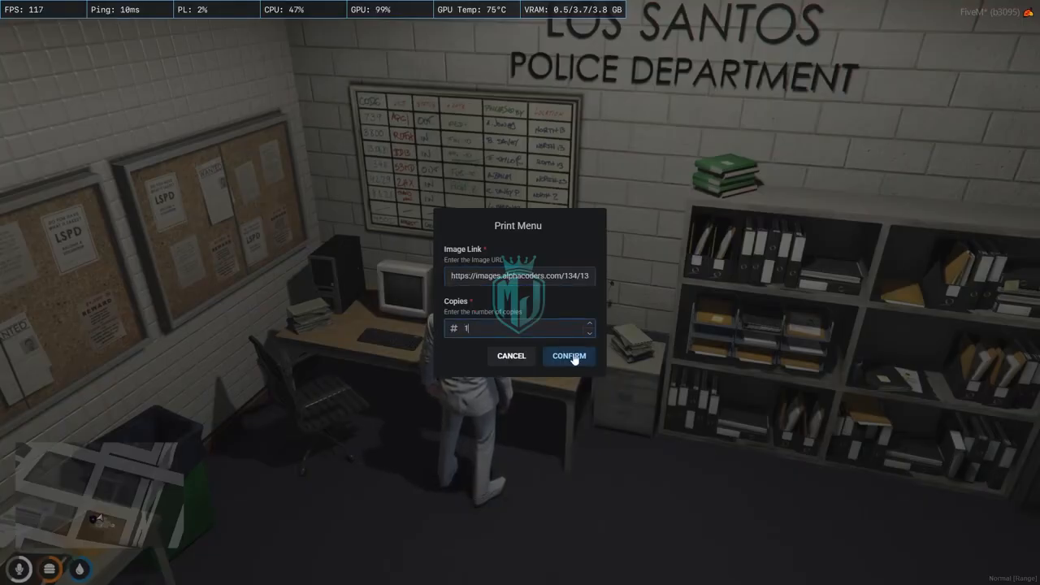
left_click(568, 356)
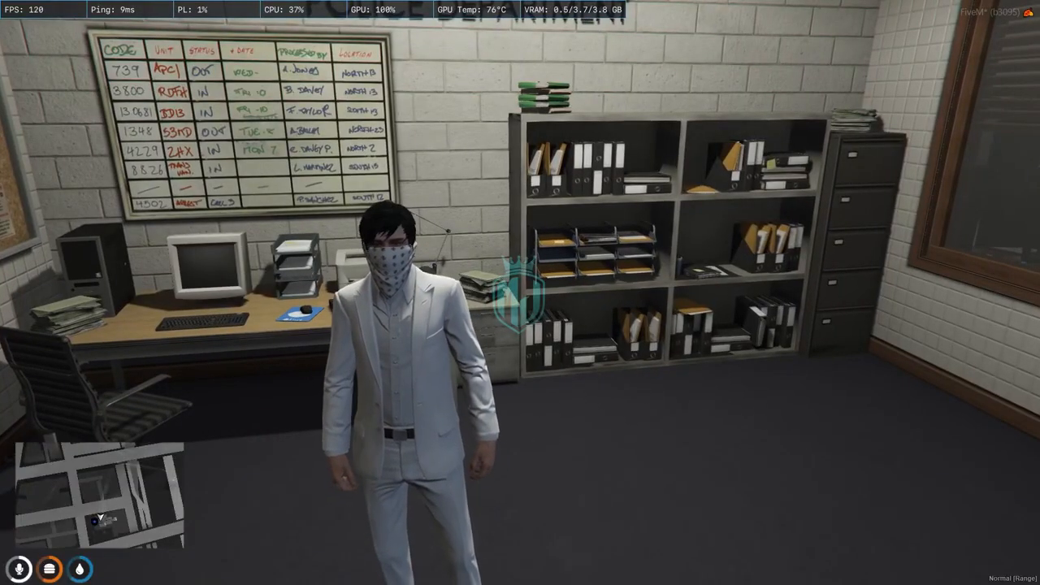
Step: Reopen the print menu and confirm a one-copy print of a second image link
left_click(11, 572)
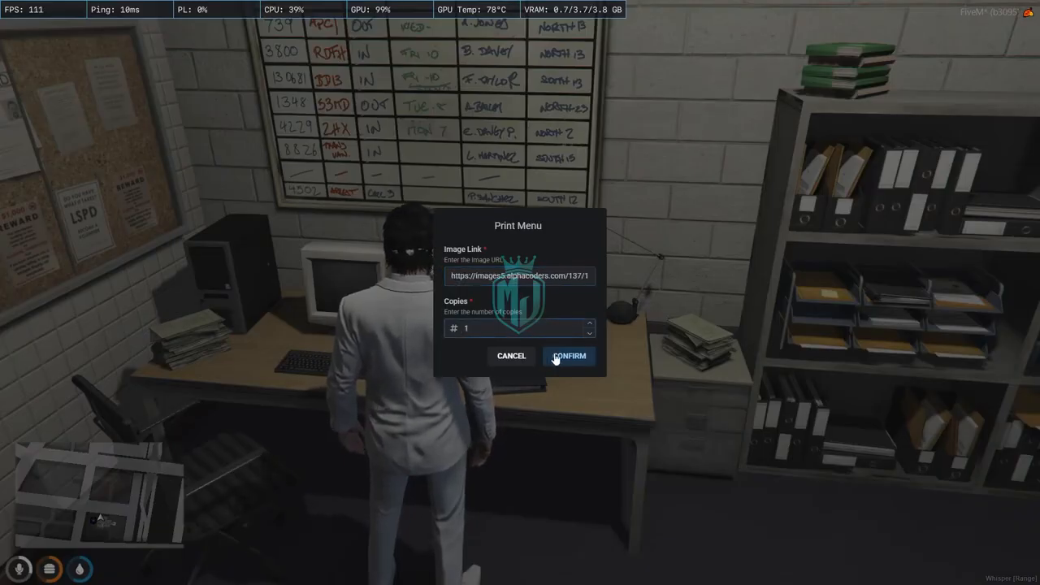
left_click(568, 356)
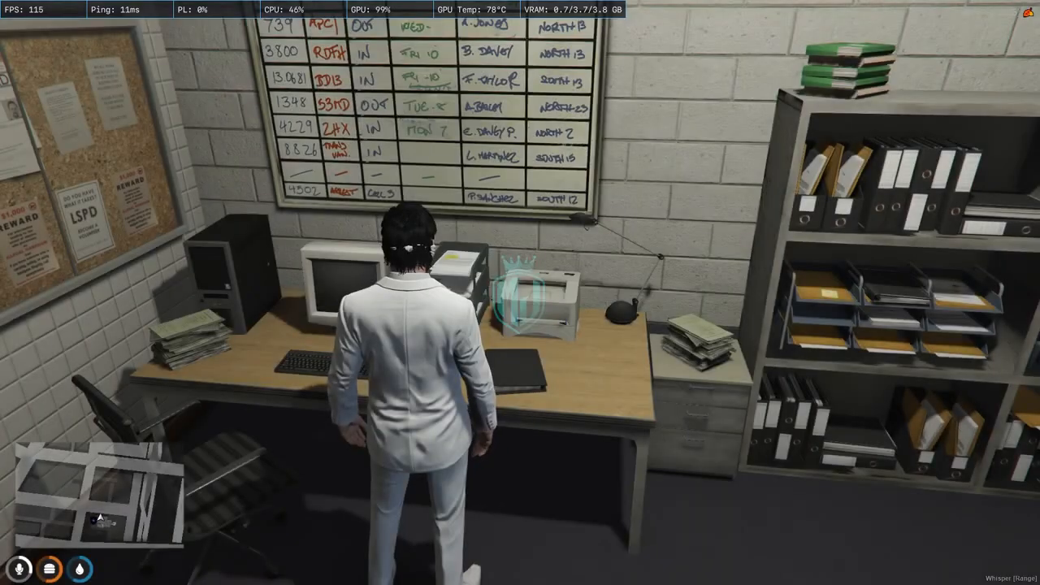